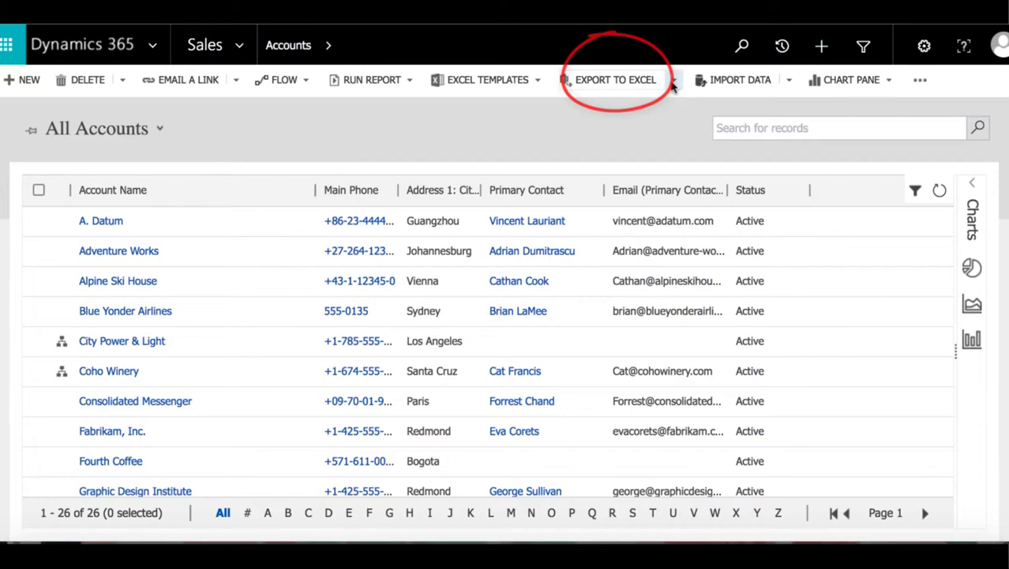
Export the All Accounts list to Excel and open the downloaded .xlsx workbook.
{"action": "left_click", "coordinate": [616, 79]}
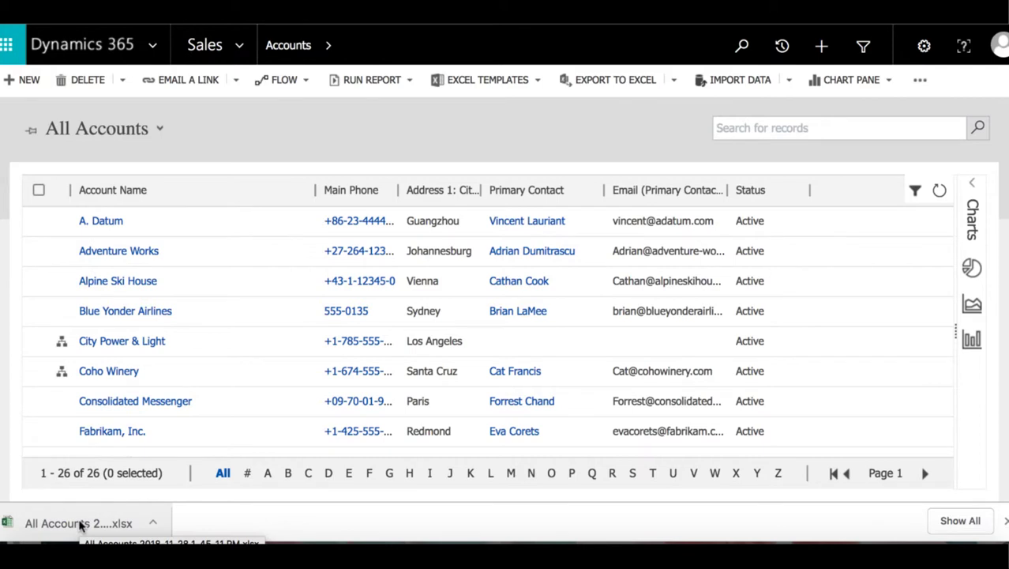
{"action": "mouse_move", "coordinate": [371, 502]}
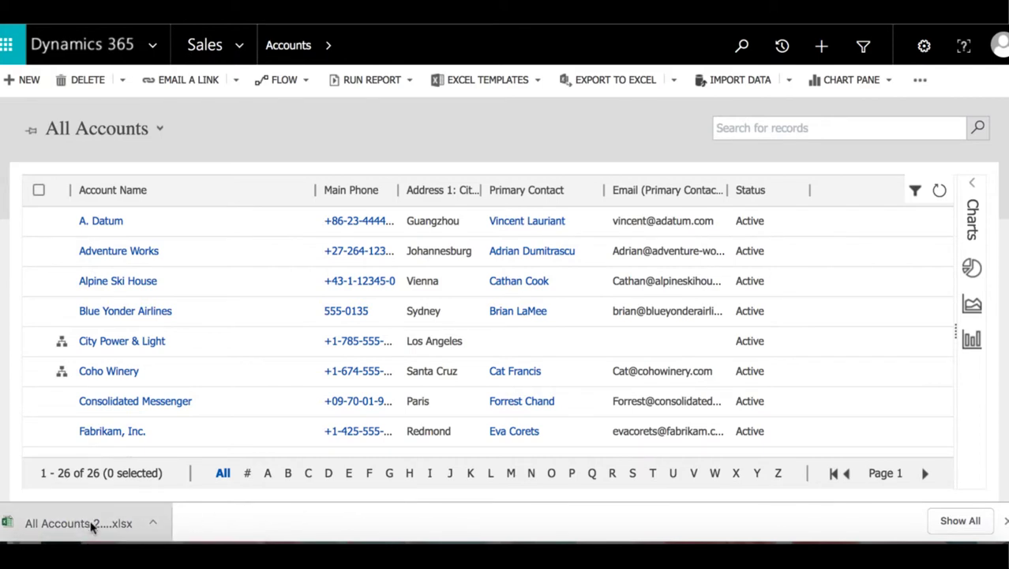
{"action": "left_click", "coordinate": [78, 522]}
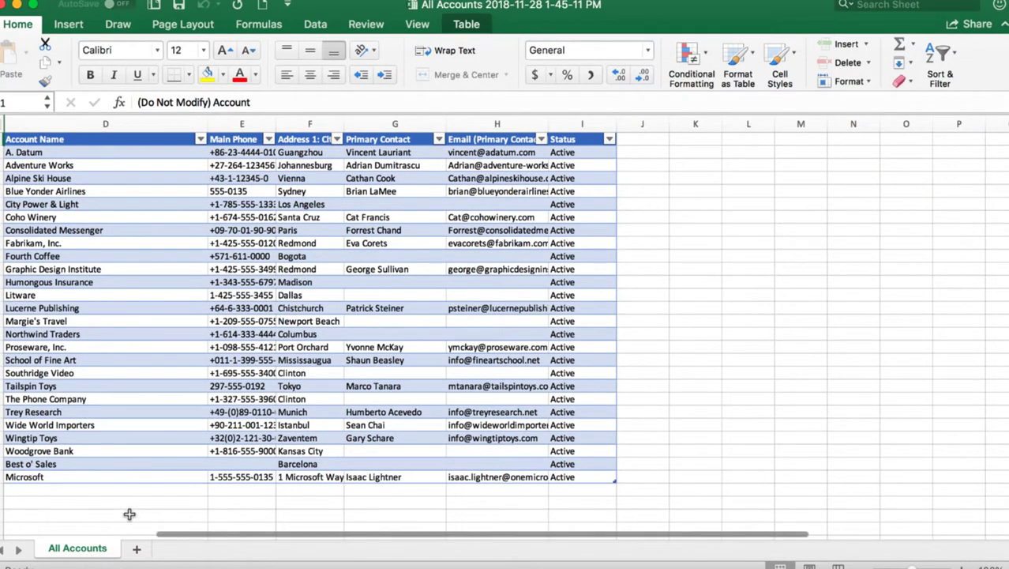
{"action": "mouse_move", "coordinate": [133, 517]}
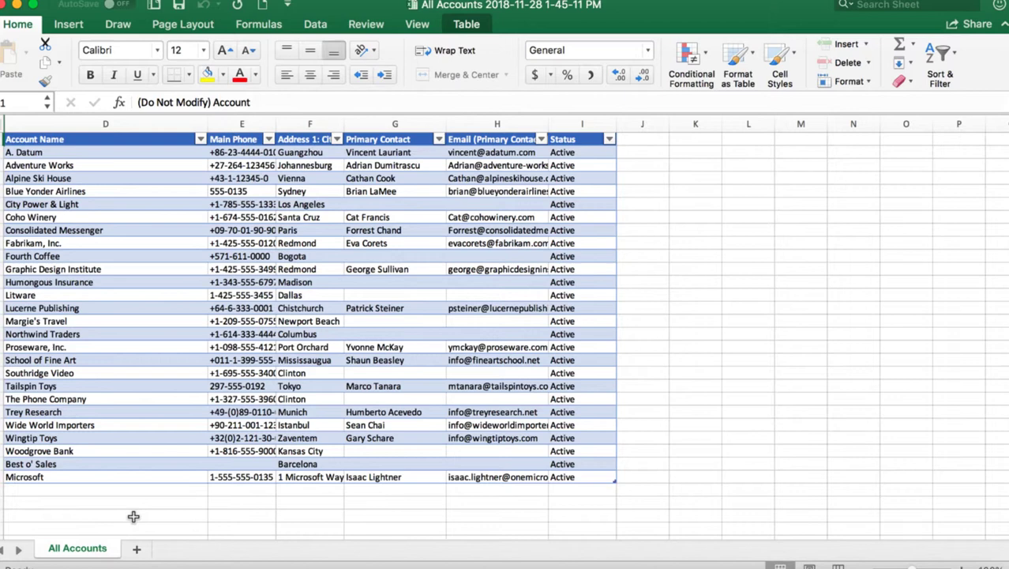
{"action": "mouse_move", "coordinate": [158, 502]}
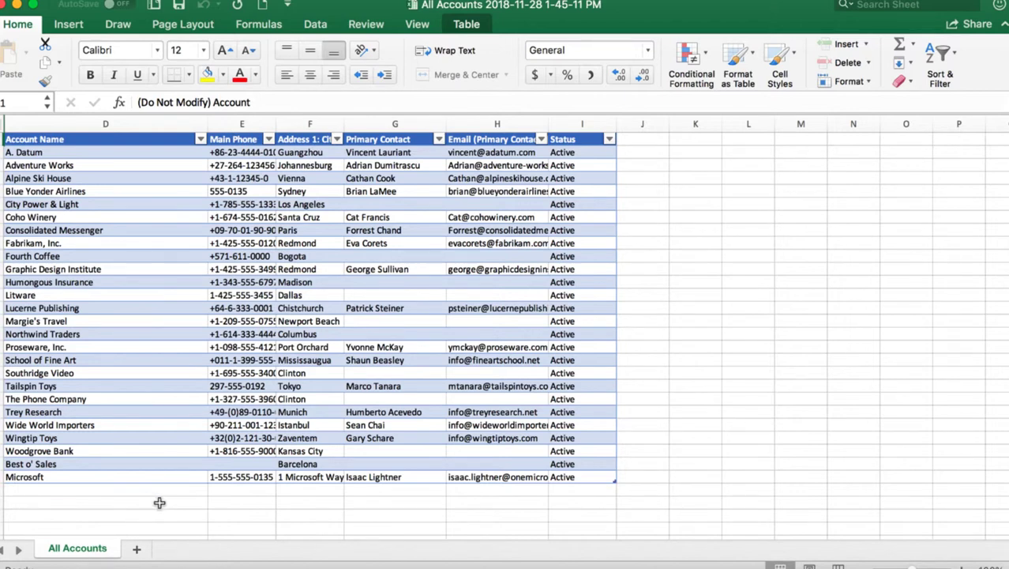
{"action": "mouse_move", "coordinate": [163, 501]}
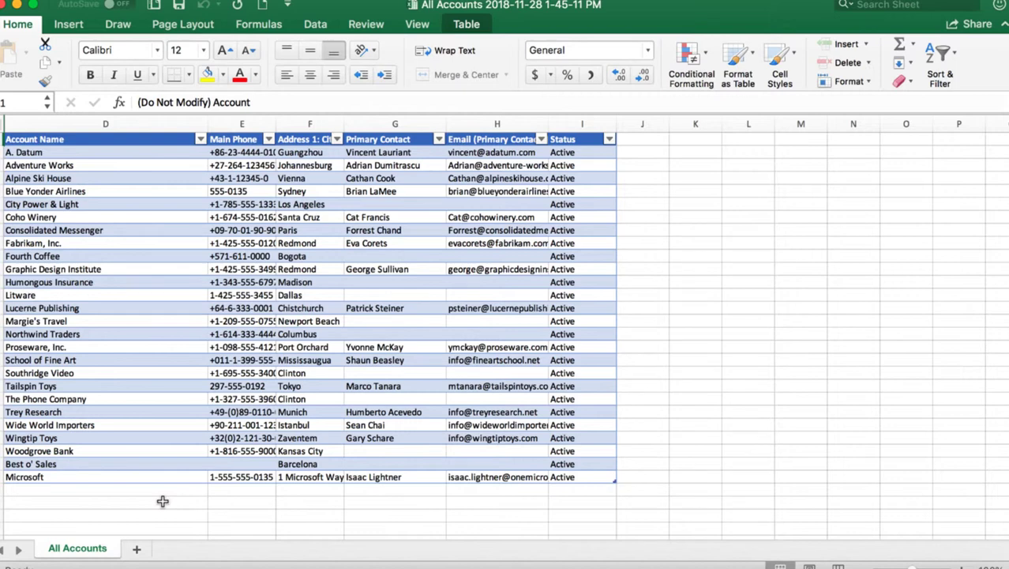
Select the Account Name column D, then the entire worksheet.
{"action": "left_click", "coordinate": [104, 123]}
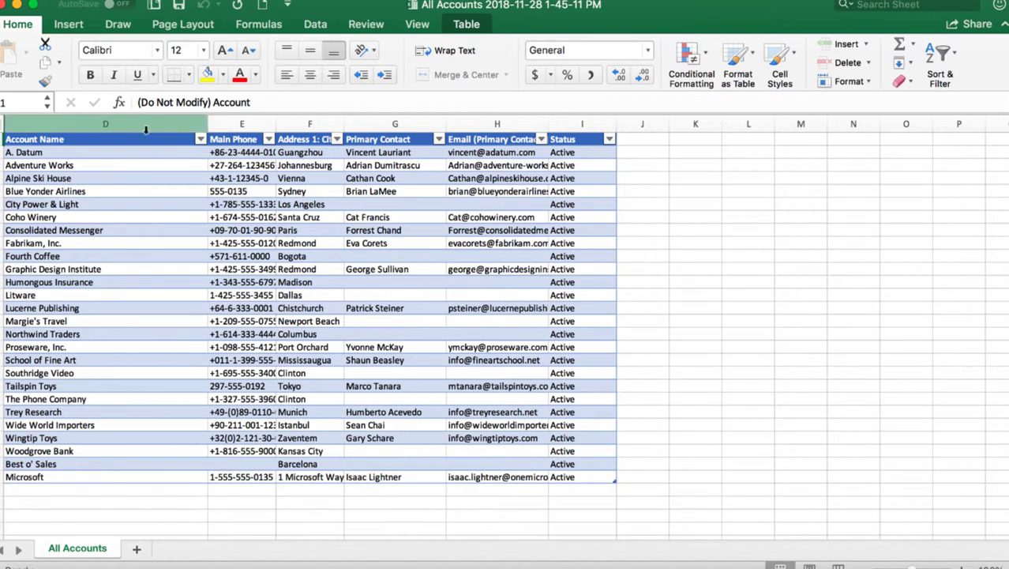
{"action": "mouse_move", "coordinate": [145, 127]}
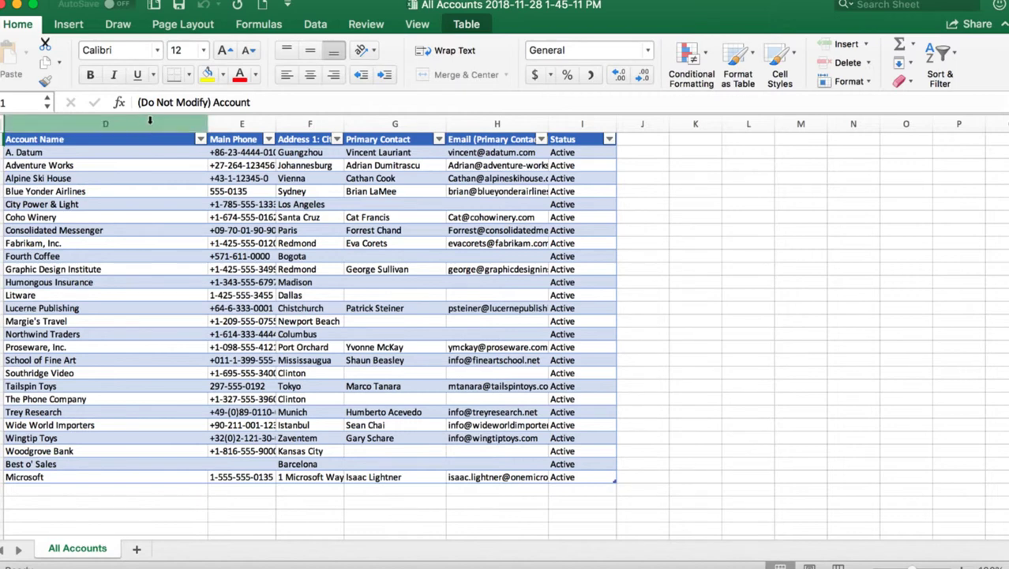
{"action": "left_click", "coordinate": [104, 123]}
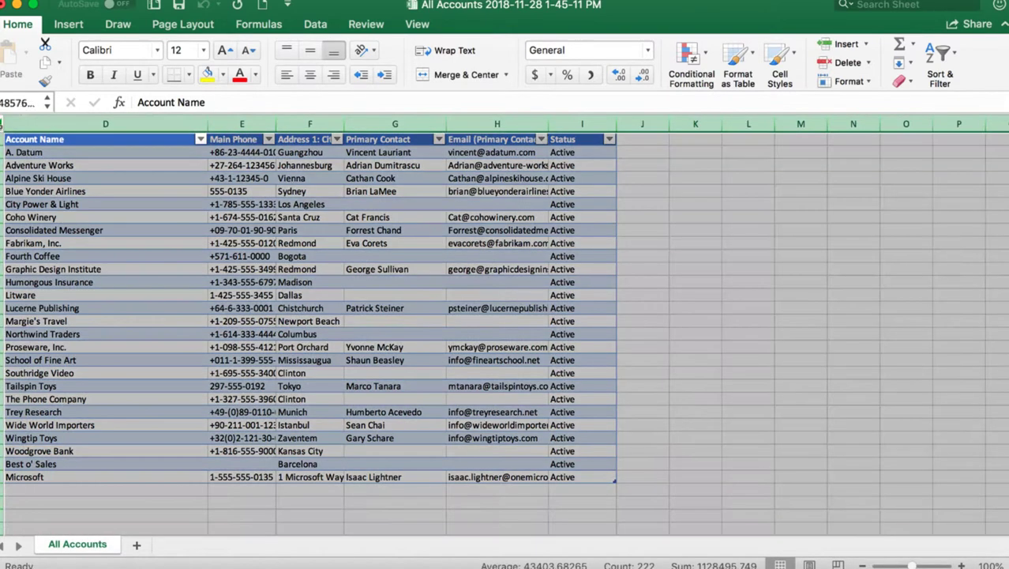
Unhide the hidden ID columns A to C via the column header menu.
{"action": "right_click", "coordinate": [104, 123]}
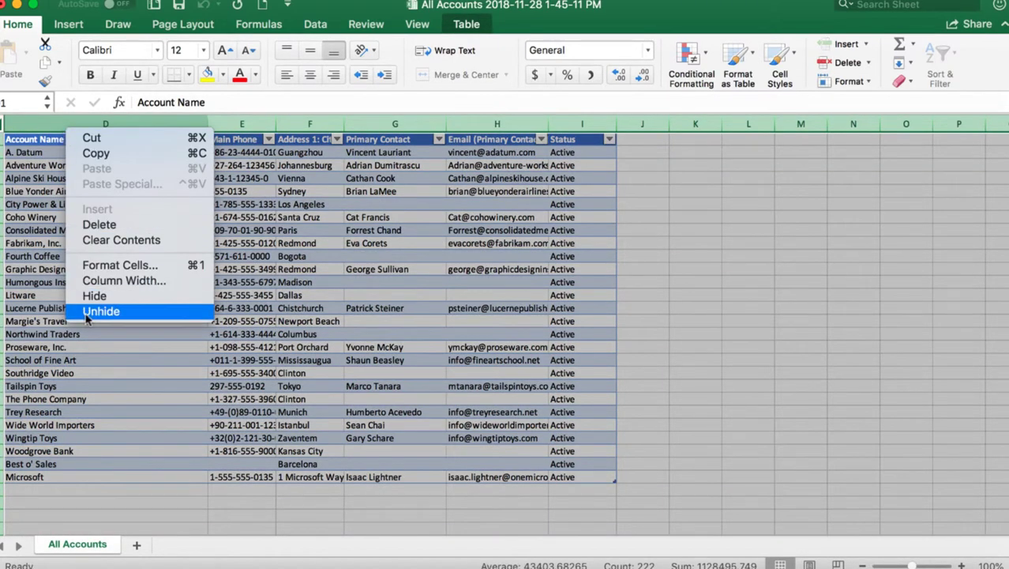
{"action": "left_click", "coordinate": [101, 310]}
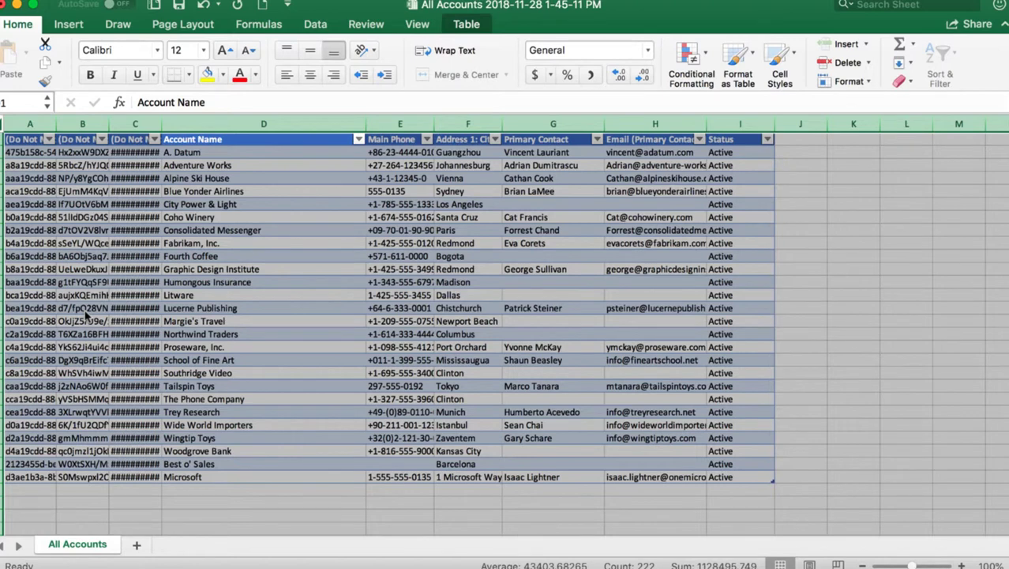
{"action": "left_click", "coordinate": [30, 124]}
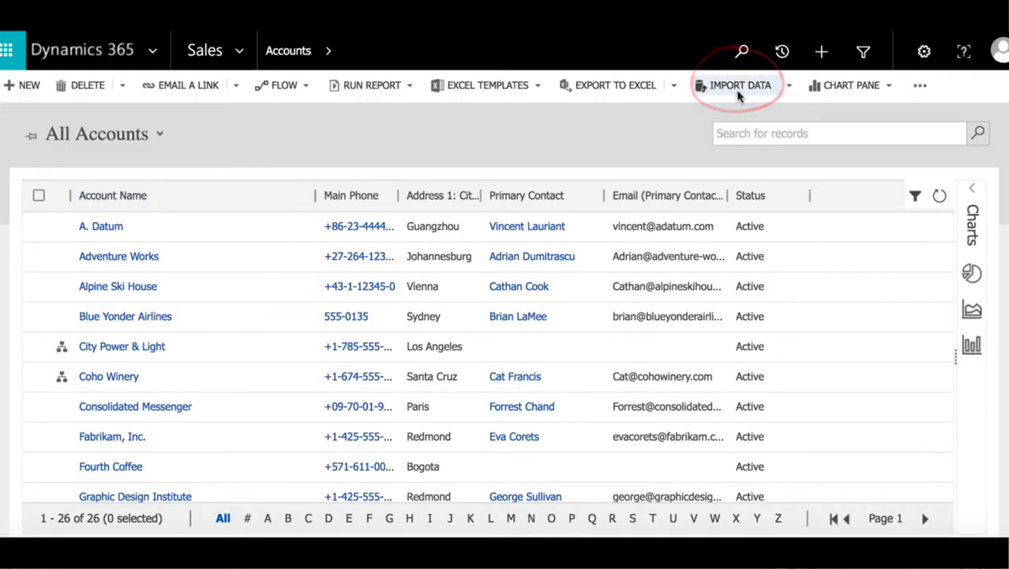
Start Import Data for Accounts and bring up the Choose File picker.
{"action": "left_click", "coordinate": [739, 86]}
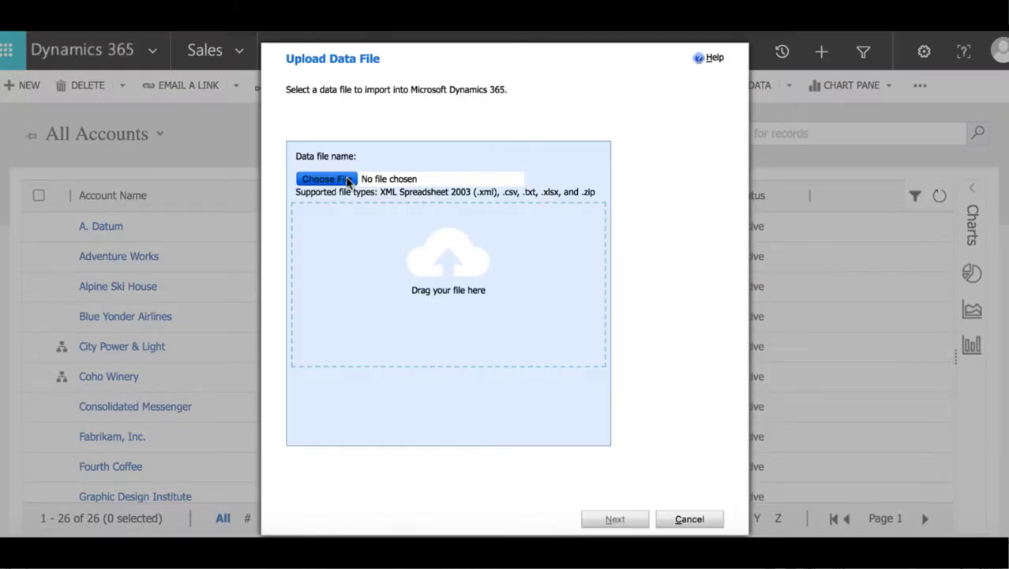
{"action": "left_click", "coordinate": [326, 178]}
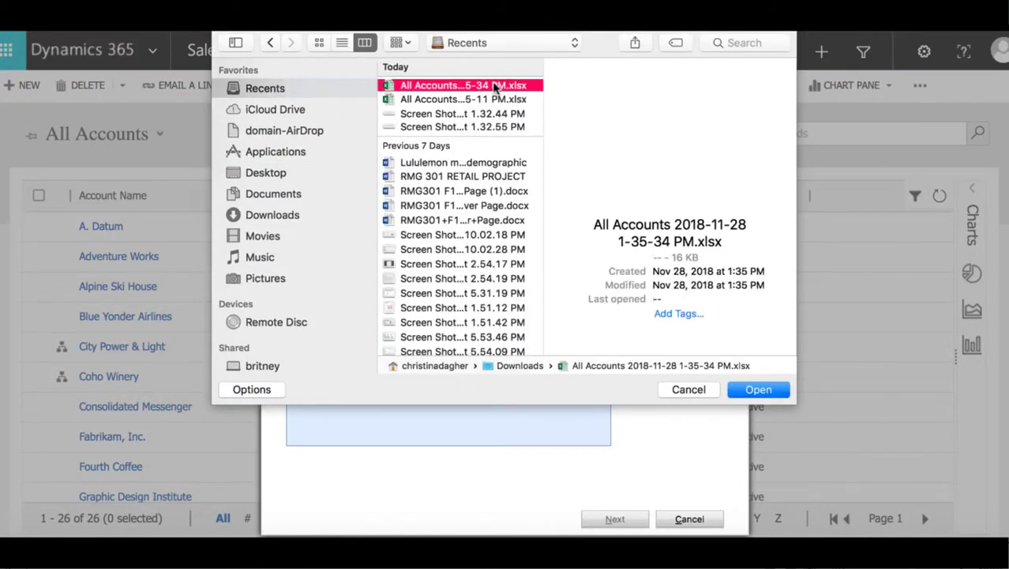